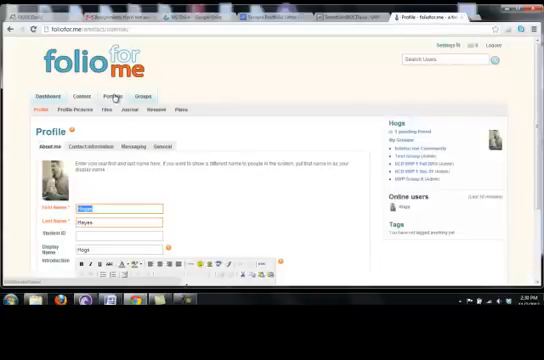
- Start a new portfolio page from the Portfolio section, entering 'Hogan'
text(Hogan)
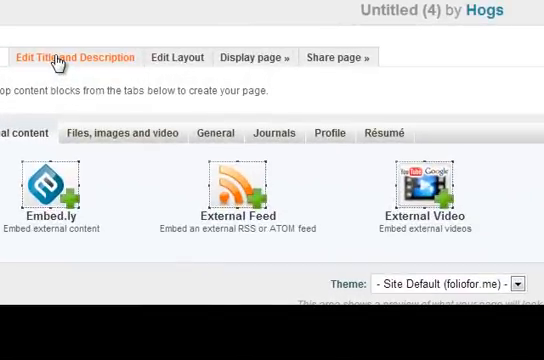
- Set the page title to 'Portfolio for Video'
click(74, 56)
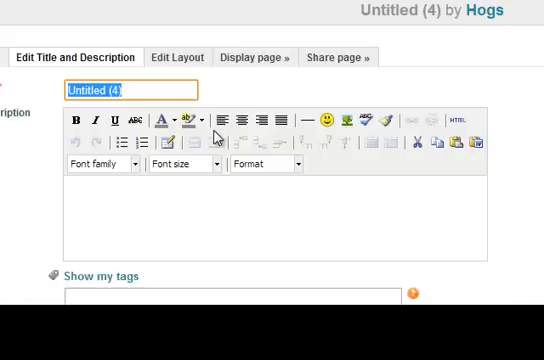
text(P)
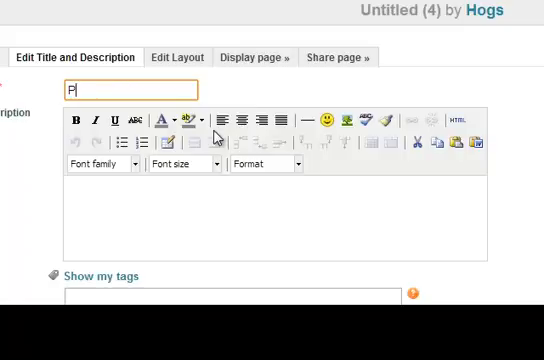
text(orfolio for V)
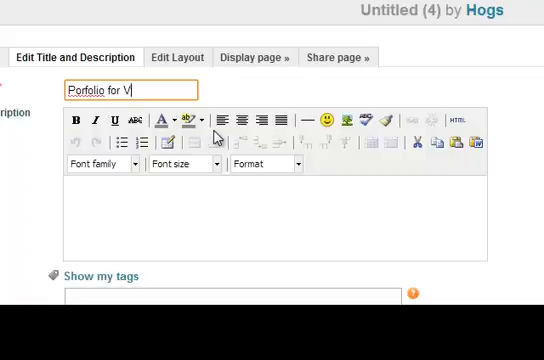
text(ideo)
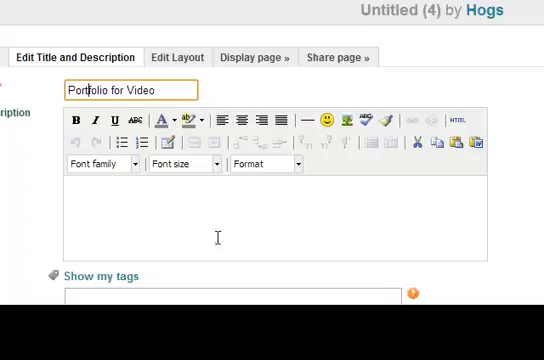
- Write the description 'This is the portfolio I am making for the instructional video. Neat, huh?'
text(This)
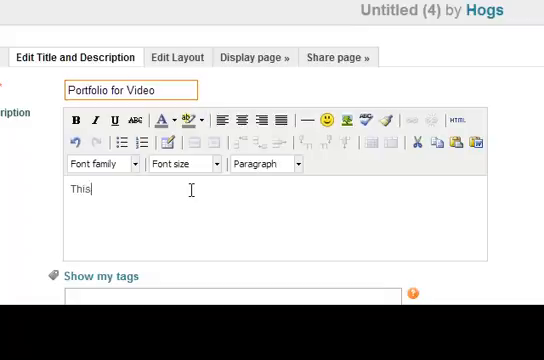
text(is the port)
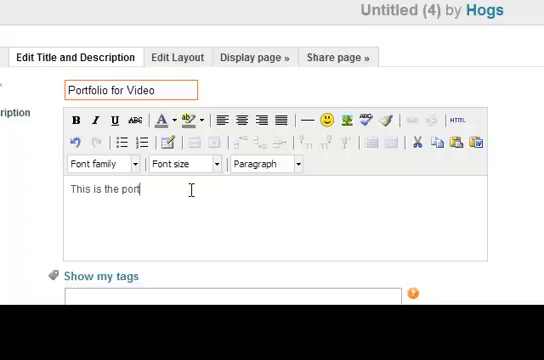
text(folio I am making)
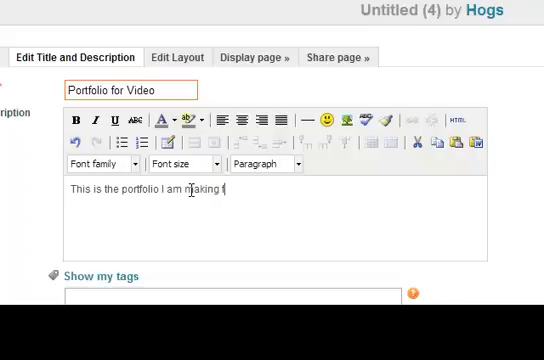
text(for the in)
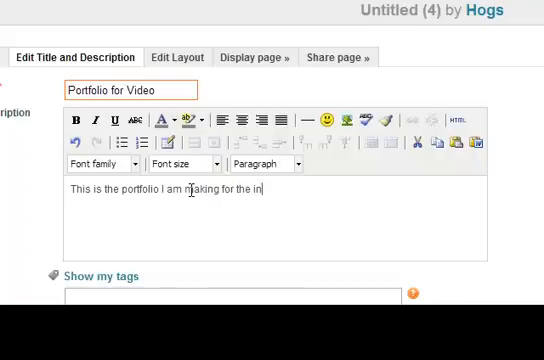
text(structional)
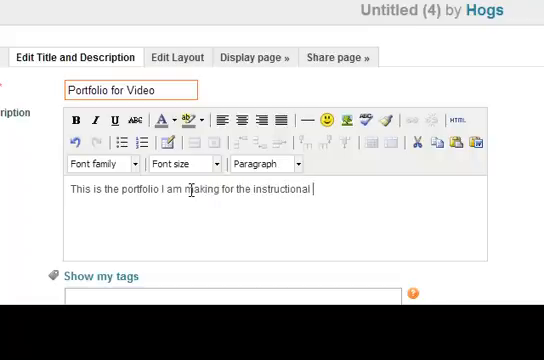
text(video)
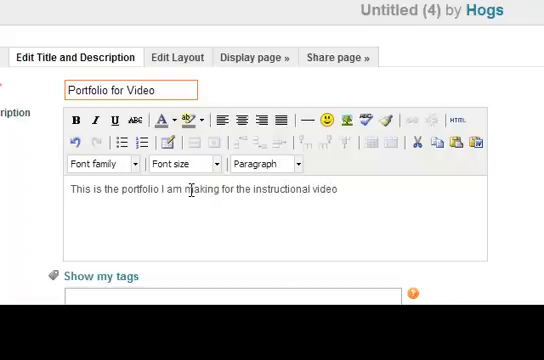
text(Neat)
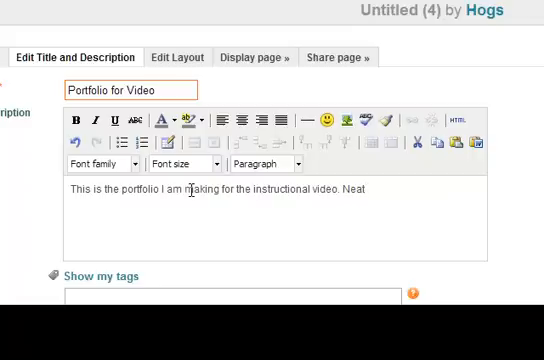
text(, huh)
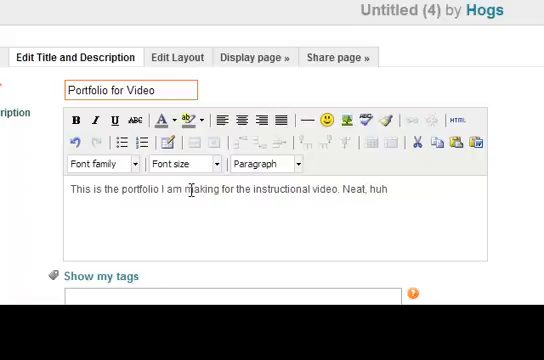
text(?)
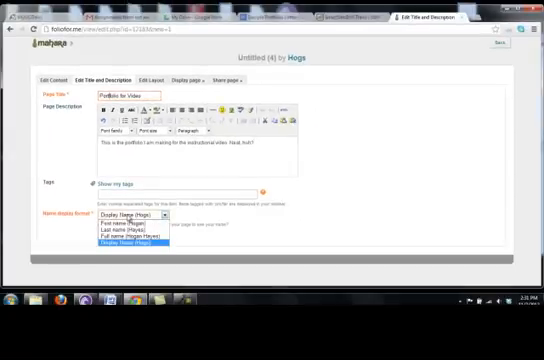
- Choose the full-name author display format, save the settings and view the layout choices
click(128, 218)
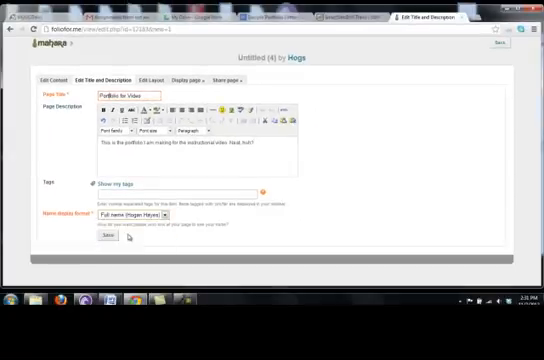
click(104, 238)
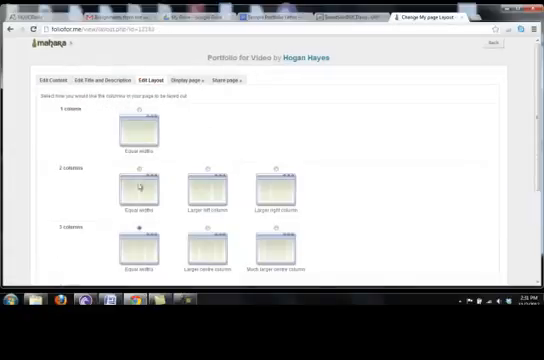
mouse_move(272, 192)
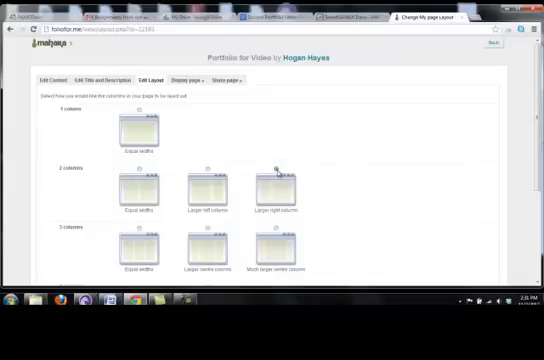
scroll(down, 3)
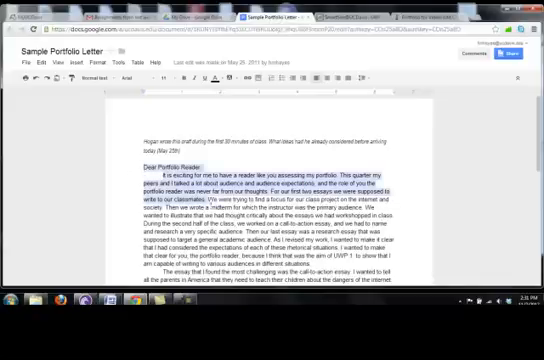
- Paste the copied Google Docs letter into a Text Box block and save it
scroll(down, 3)
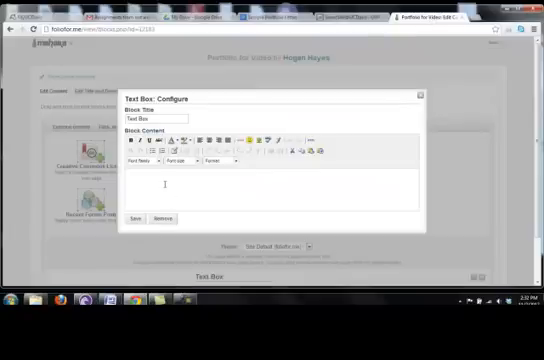
right_click(160, 176)
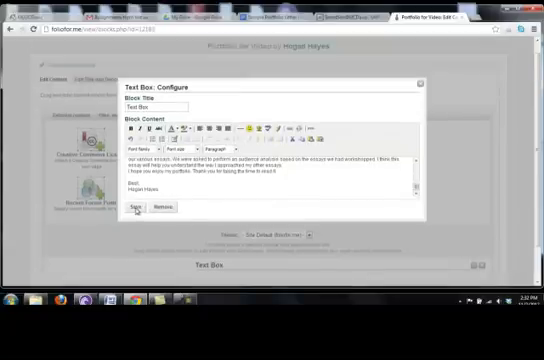
click(144, 206)
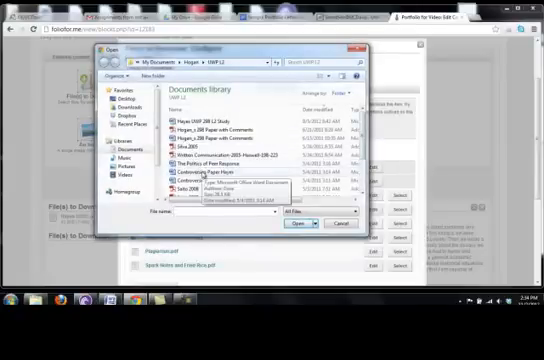
- Upload the docx from Documents into a Files to Download block and retitle it starting 'Inte'
click(342, 224)
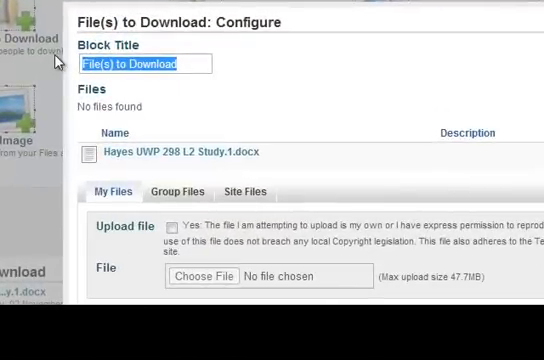
text(Inte)
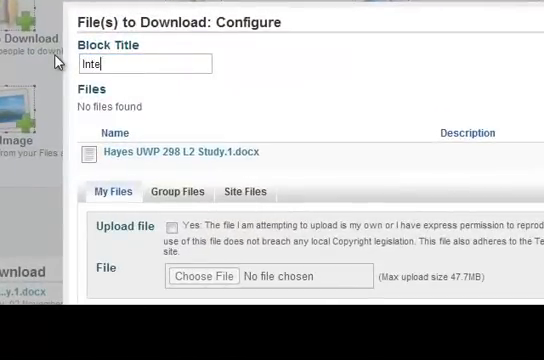